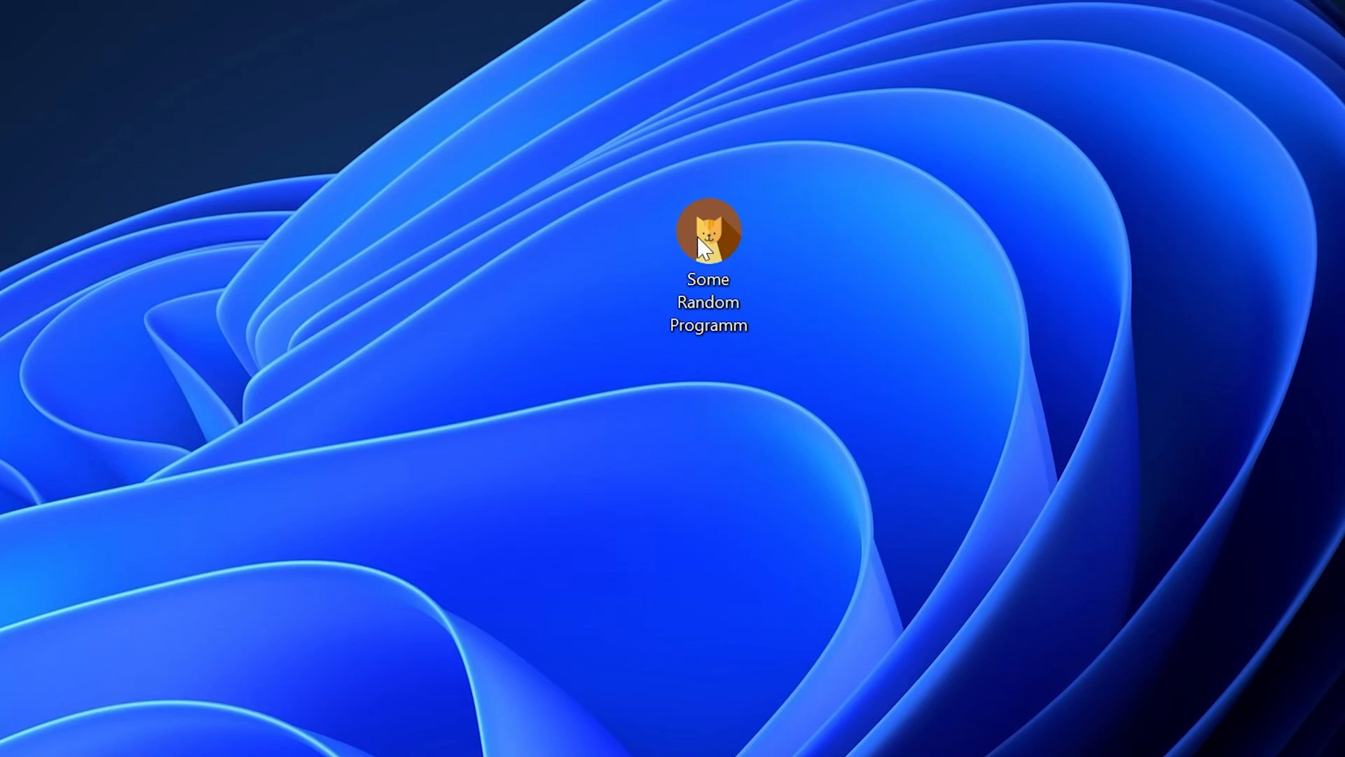
- Launch the cat simulator and dismiss the resulting missing-DLL error
{"action": "double_click", "coordinate": [708, 232]}
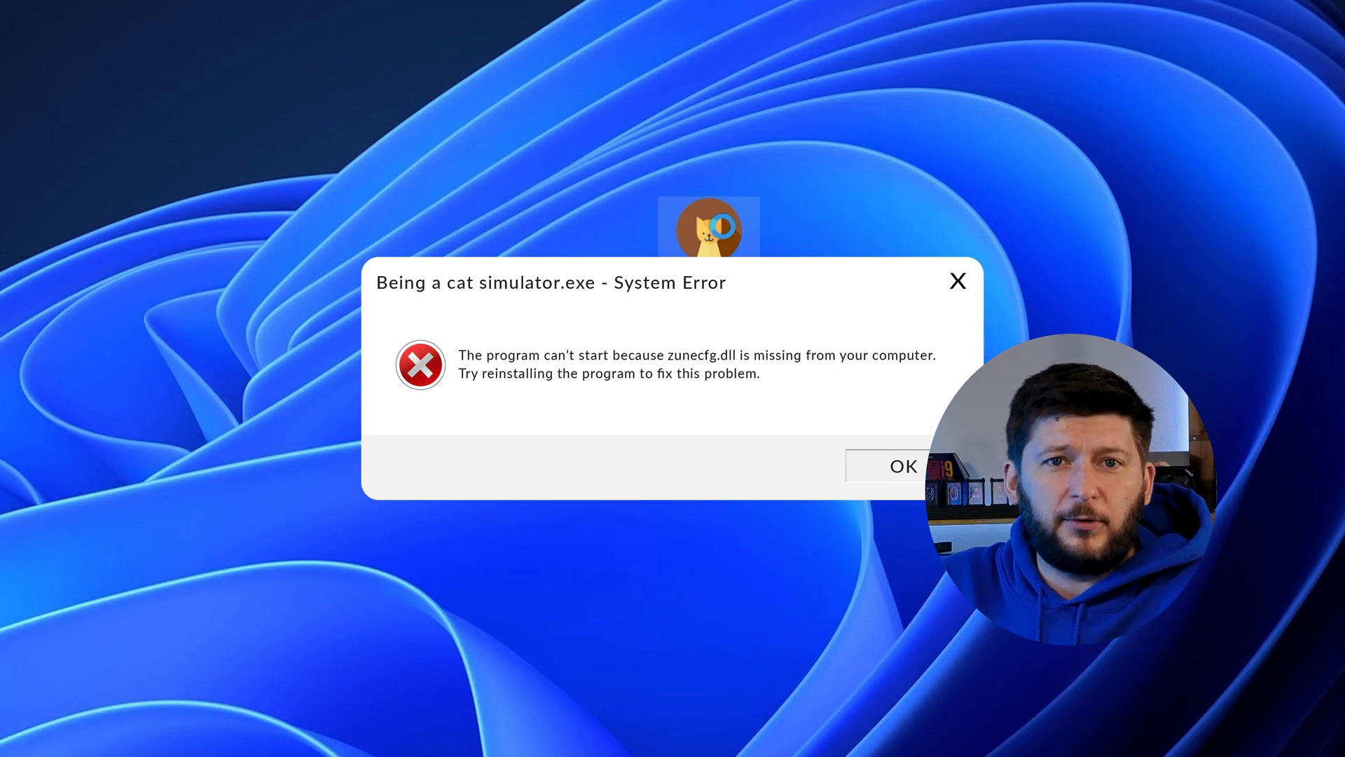
{"action": "left_click", "coordinate": [894, 466]}
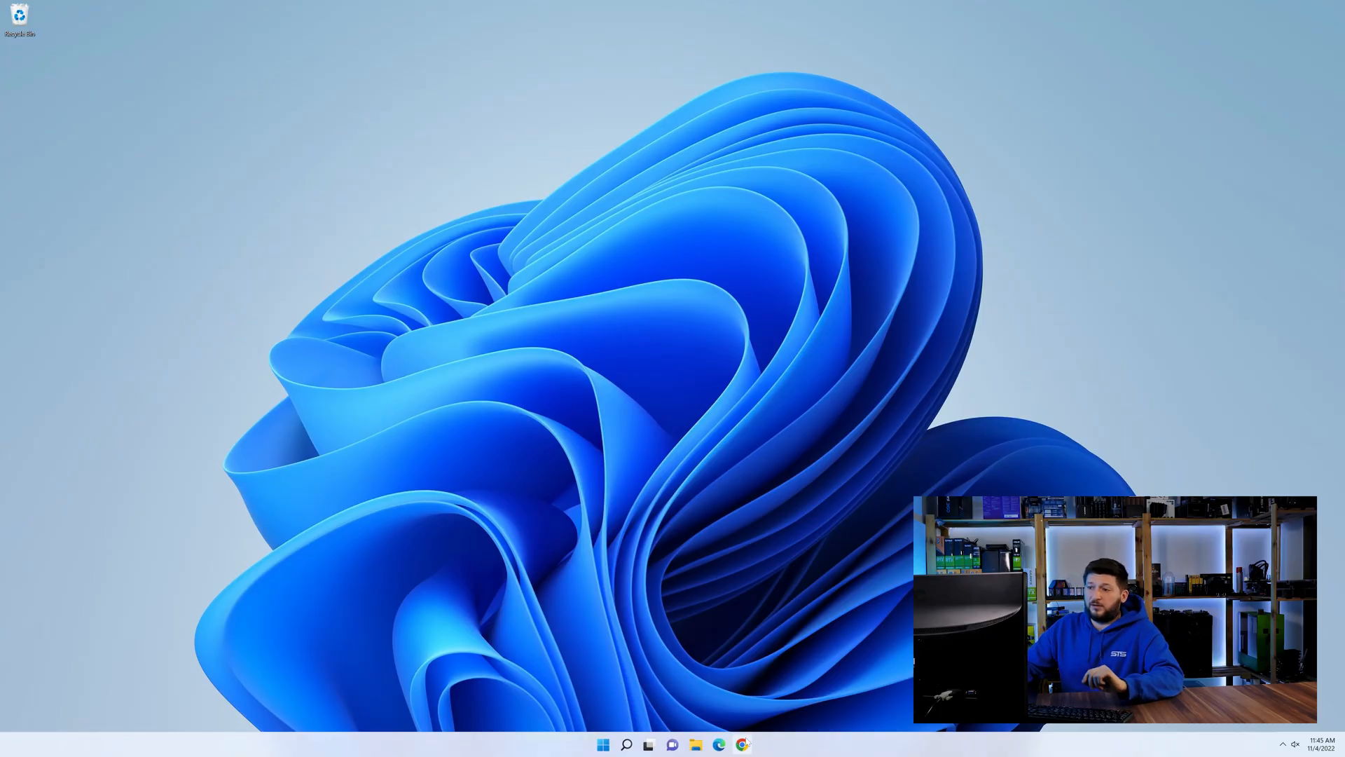
- Download the 32-bit zip7module.dll archive from the STS-Tutorial page in Chrome
{"action": "left_click", "coordinate": [741, 744]}
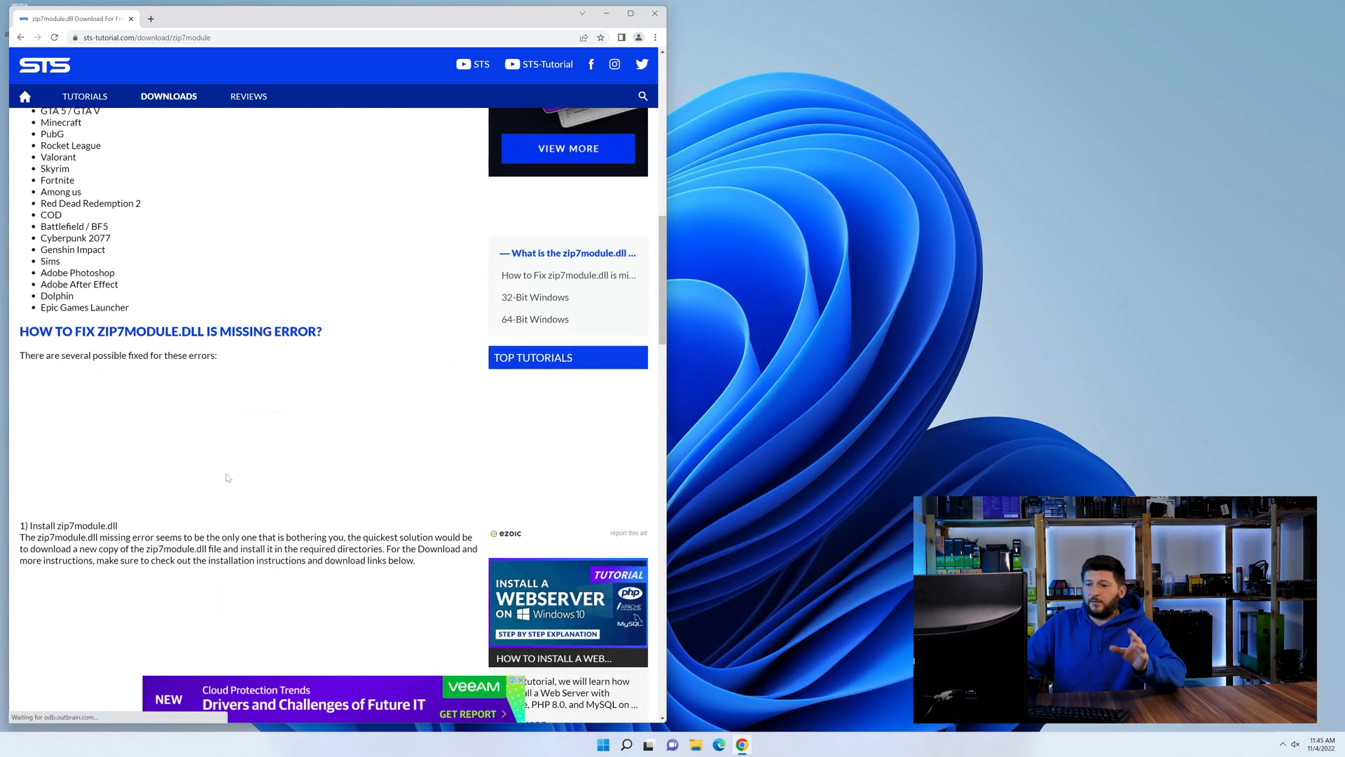
{"action": "scroll", "scroll_direction": "down", "scroll_amount": 3}
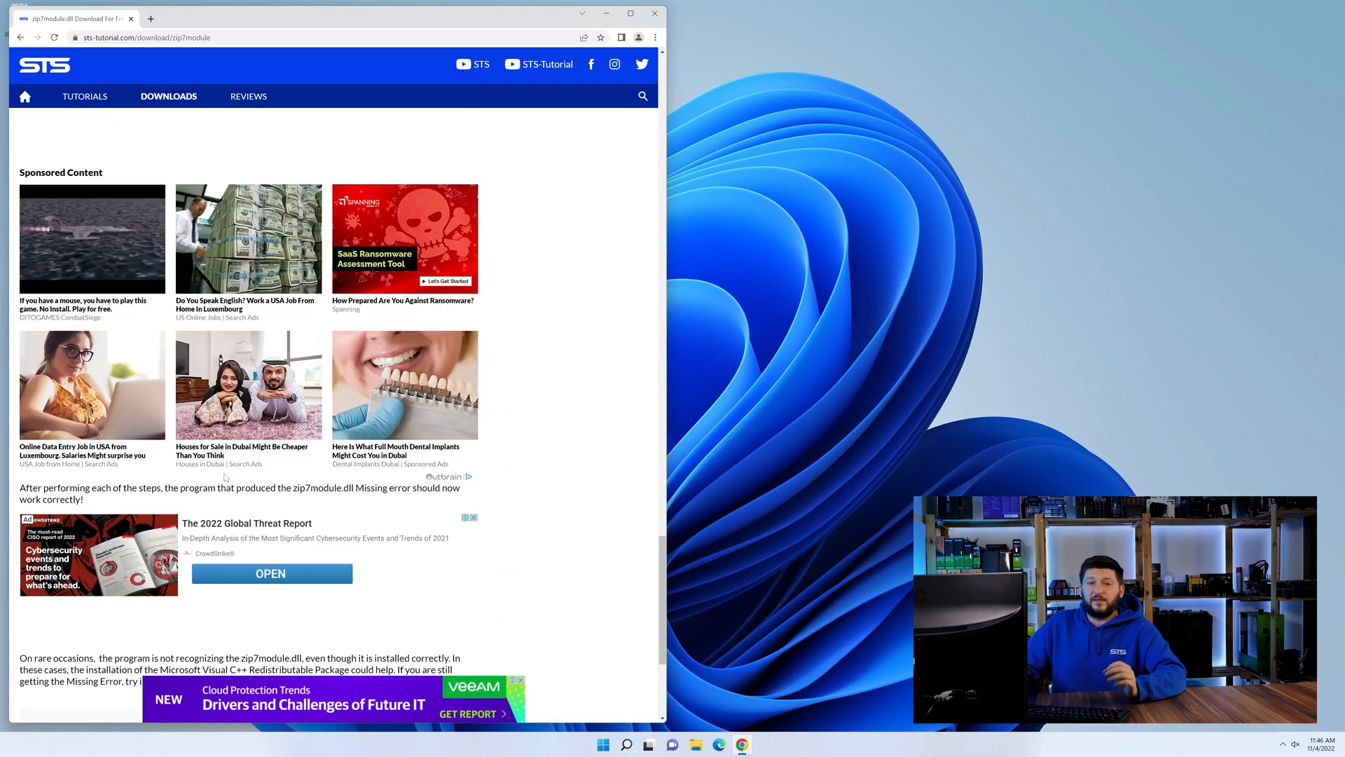
{"action": "scroll", "scroll_direction": "down", "scroll_amount": 3}
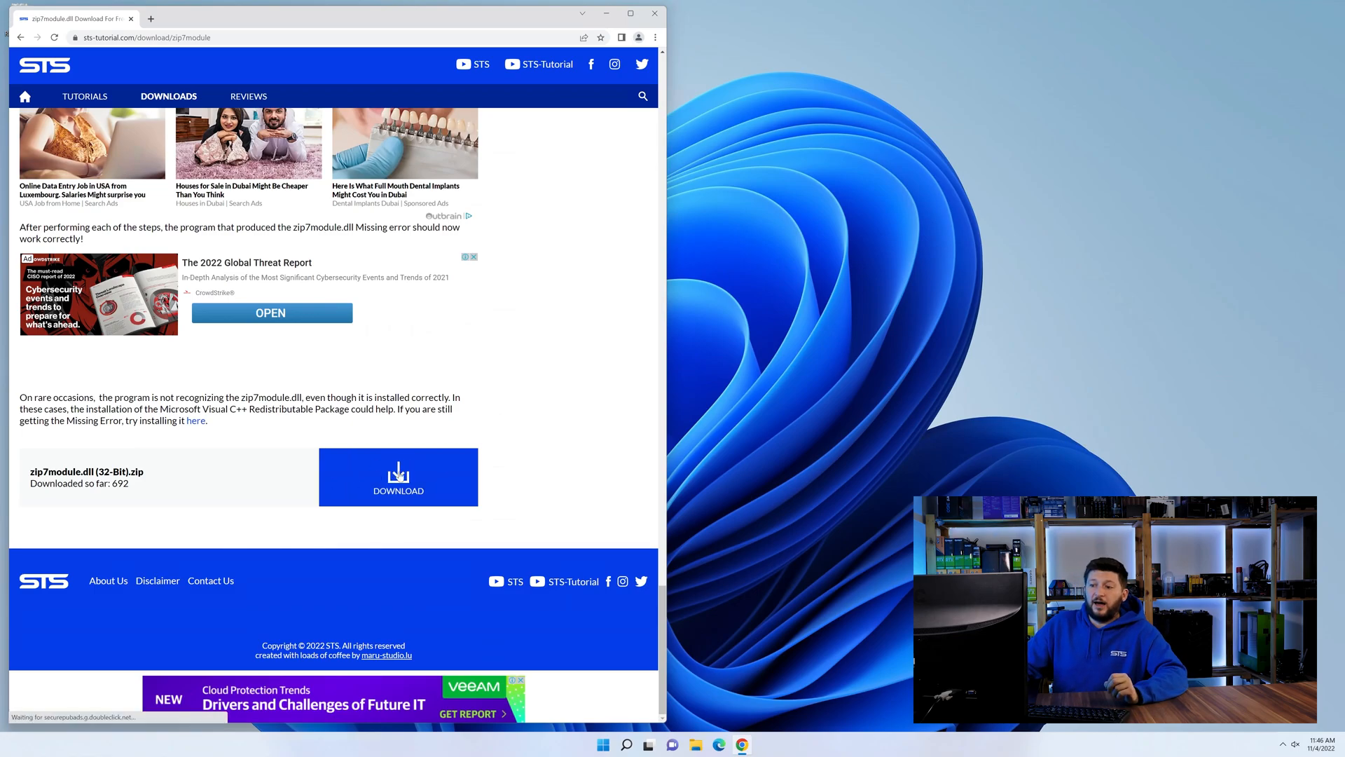
{"action": "left_click", "coordinate": [398, 477]}
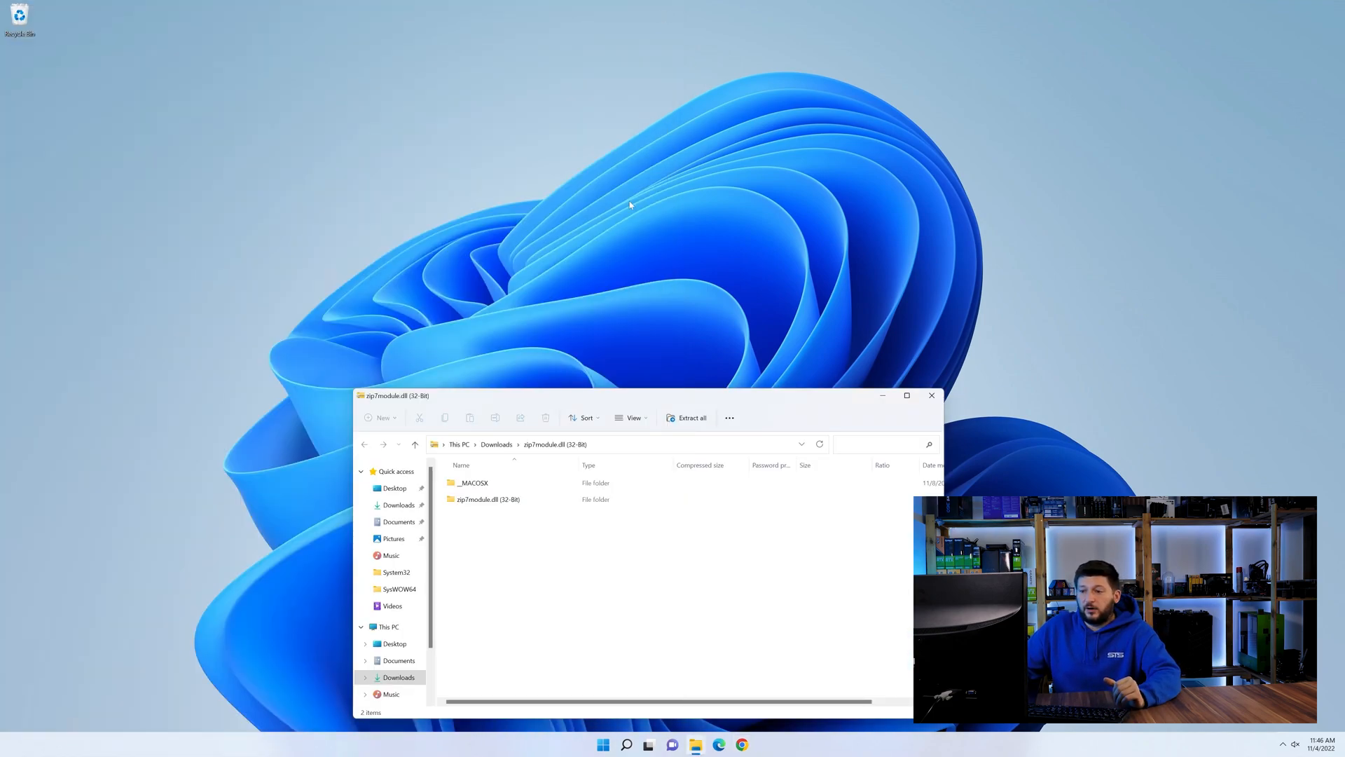
- Show the extracted Zip7Module.dll in one window and C:\Windows in a second Explorer window
{"action": "double_click", "coordinate": [486, 500]}
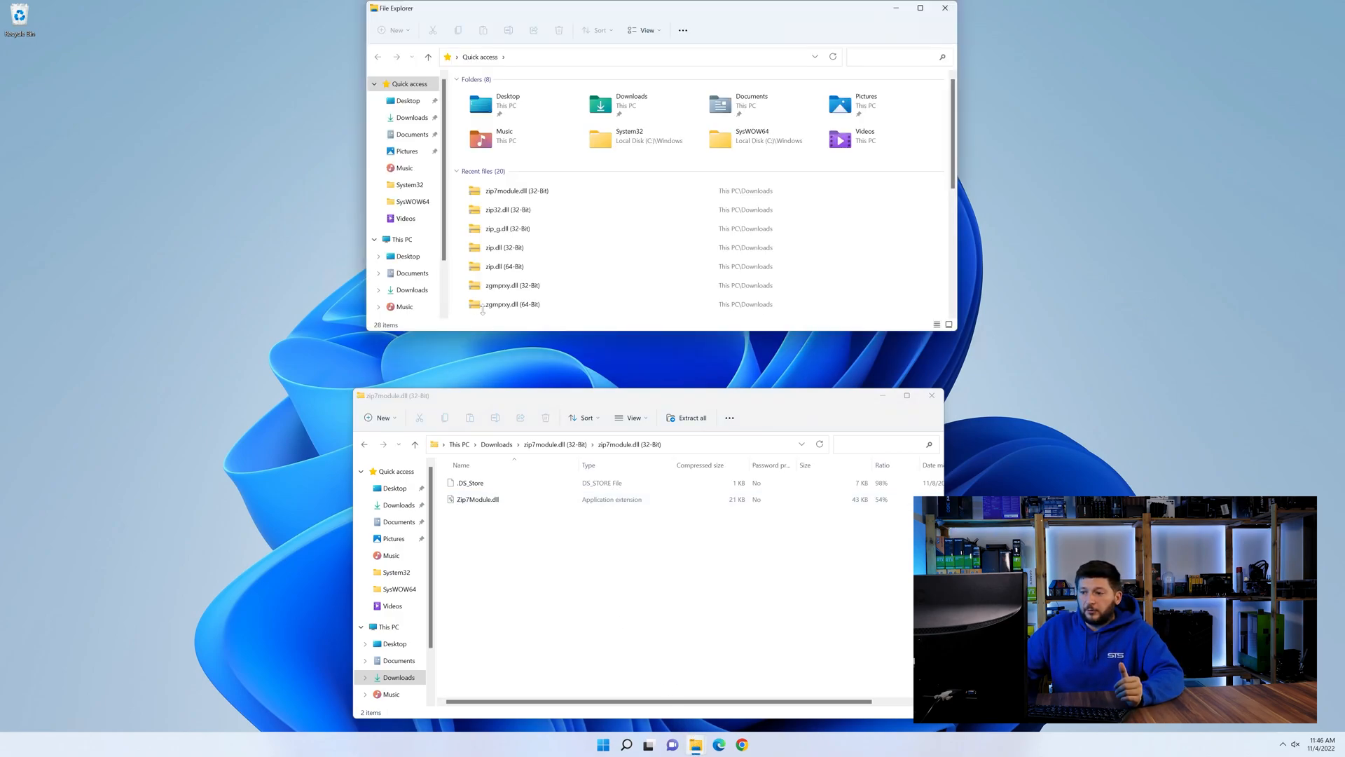
{"action": "left_click", "coordinate": [400, 239]}
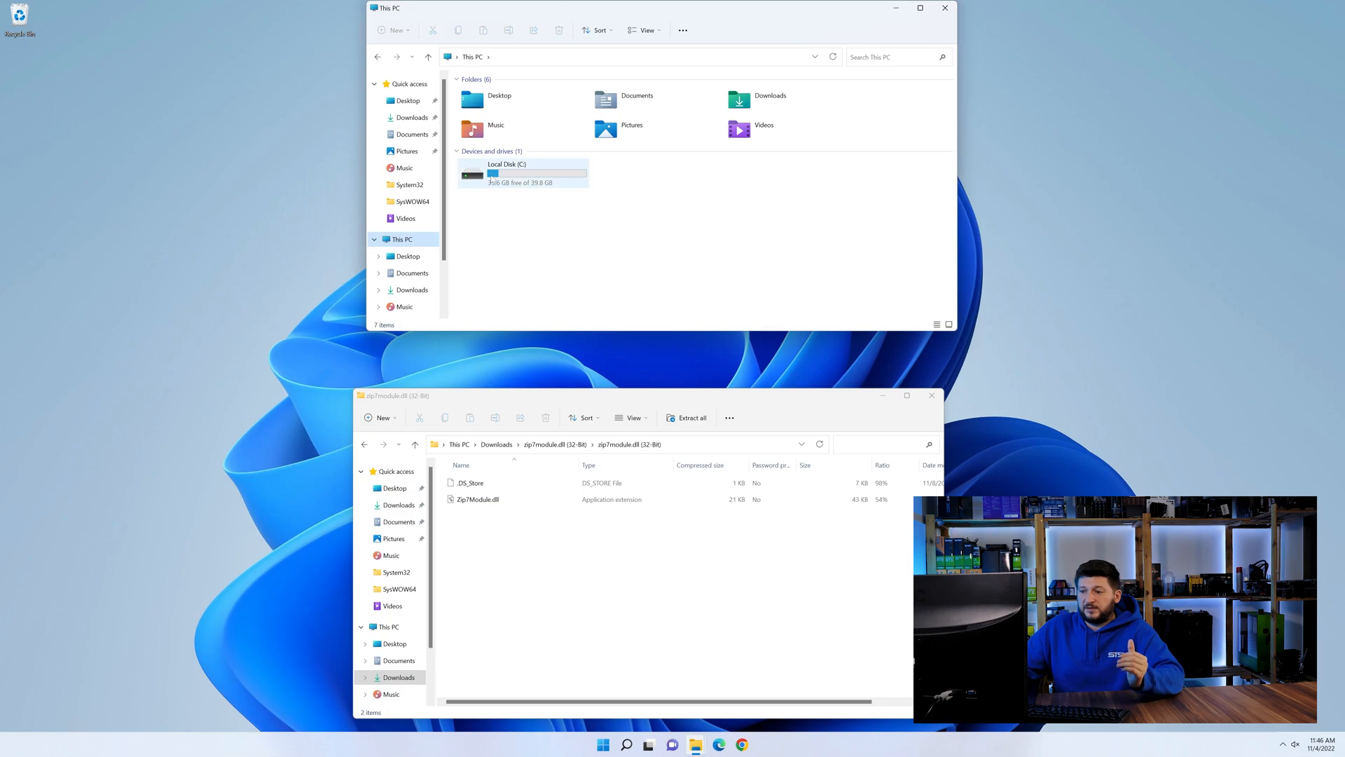
{"action": "double_click", "coordinate": [506, 171]}
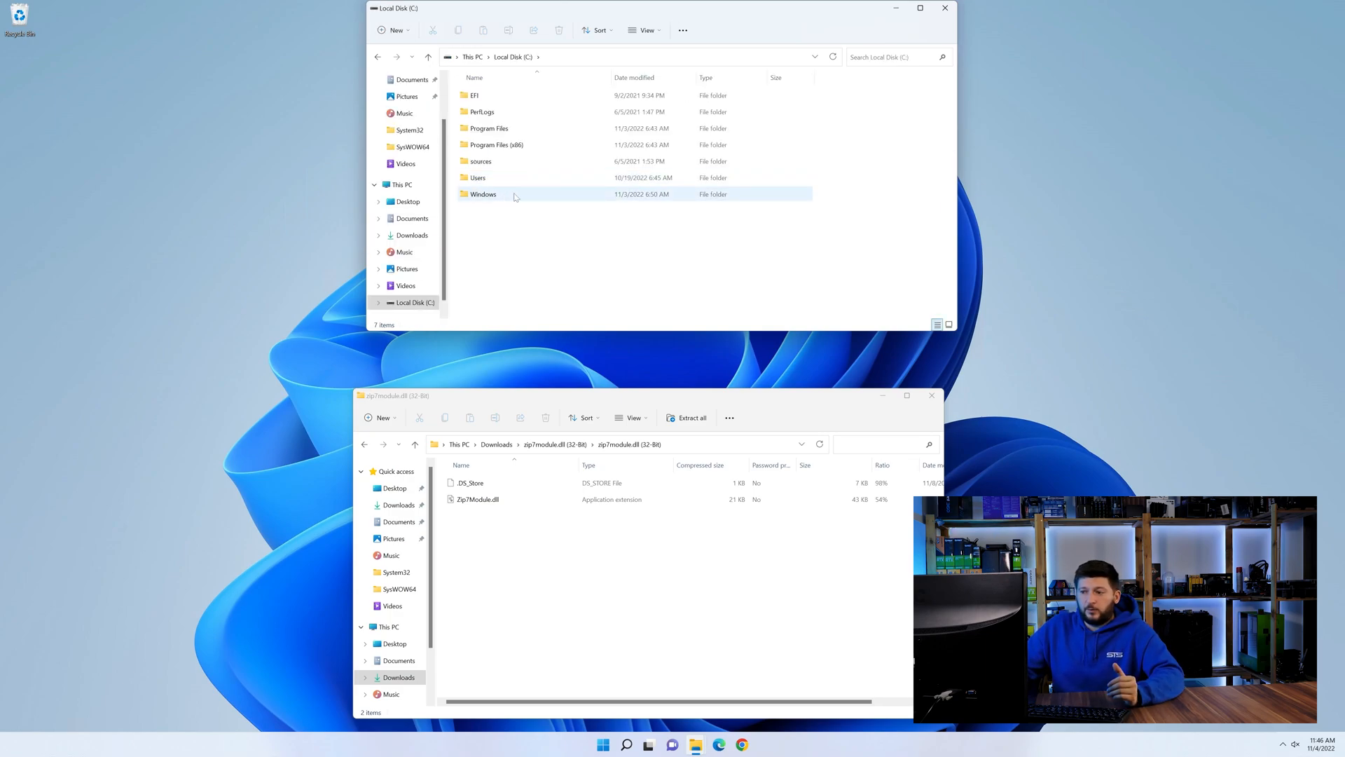
{"action": "double_click", "coordinate": [482, 194]}
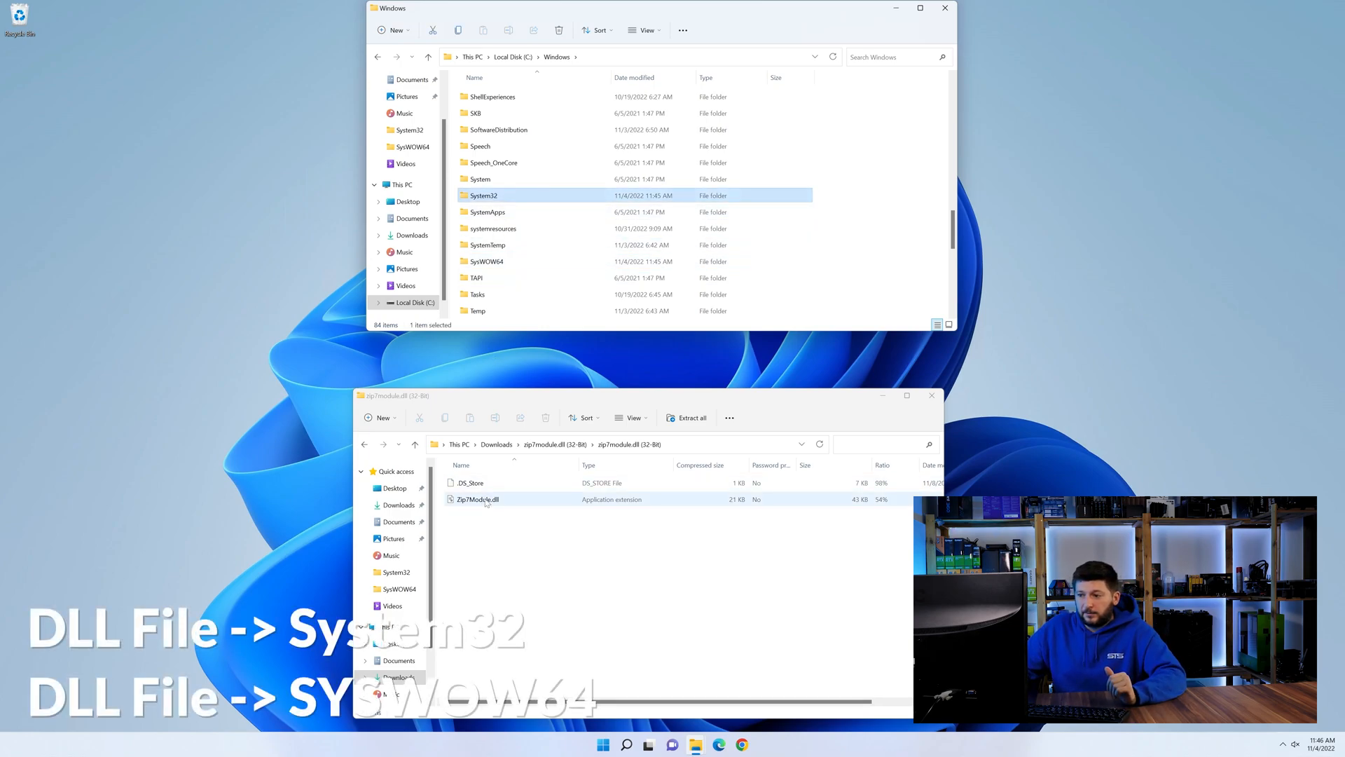
- Copy Zip7Module.dll into the System32 folder and close File Explorer
{"action": "left_click", "coordinate": [477, 499]}
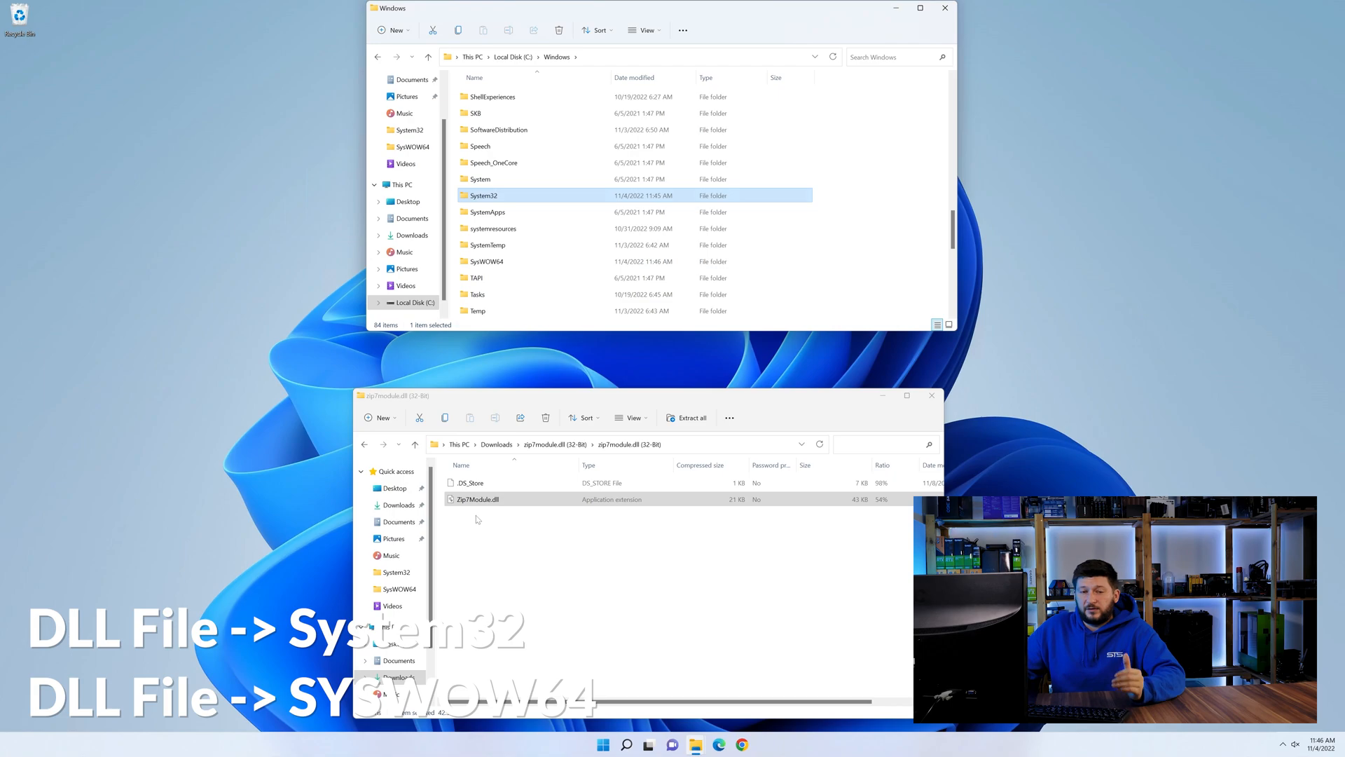
{"action": "left_click_drag", "start_coordinate": [477, 498], "coordinate": [482, 195]}
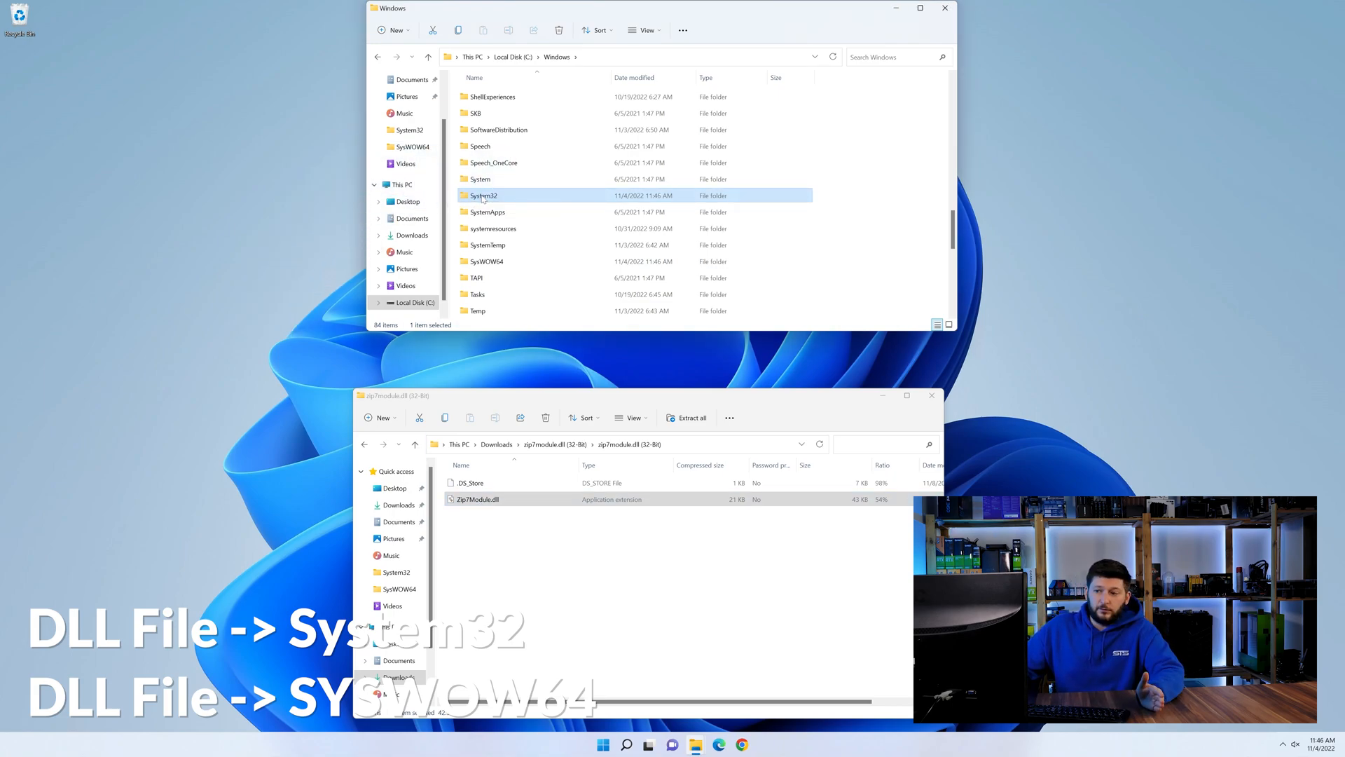
{"action": "left_click", "coordinate": [944, 8]}
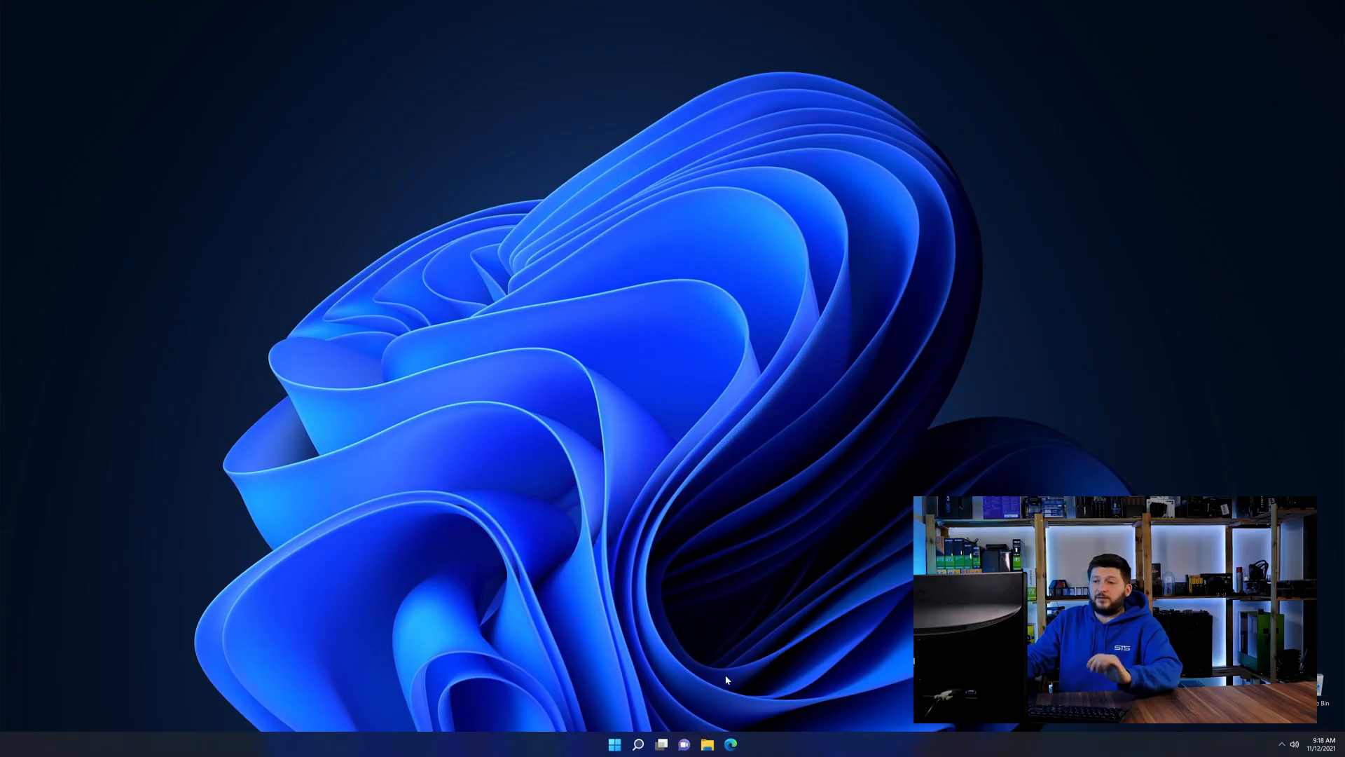
- Bring up the STS-Tutorial Visual C++ Redistributable 2019 page in Edge and reach its downloads
{"action": "left_click", "coordinate": [730, 744]}
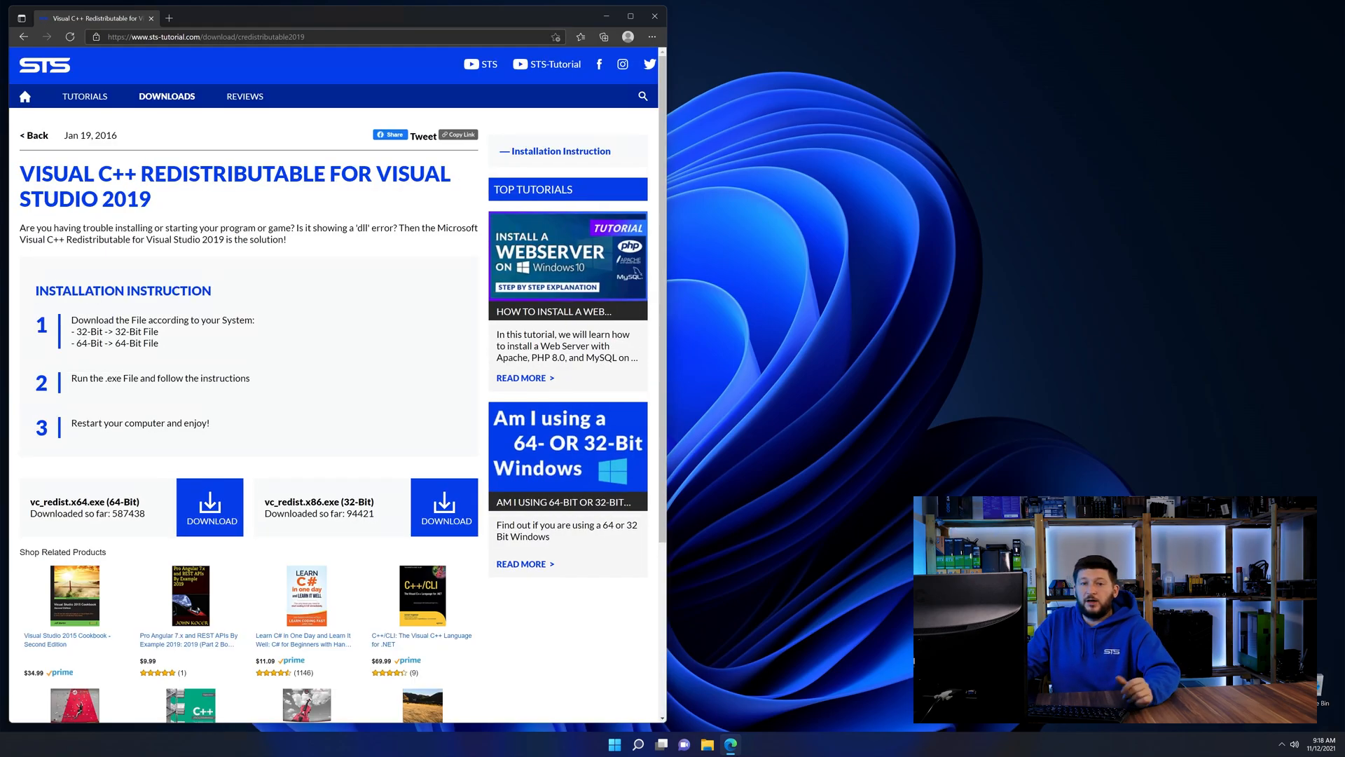
{"action": "scroll", "scroll_direction": "down", "scroll_amount": 3}
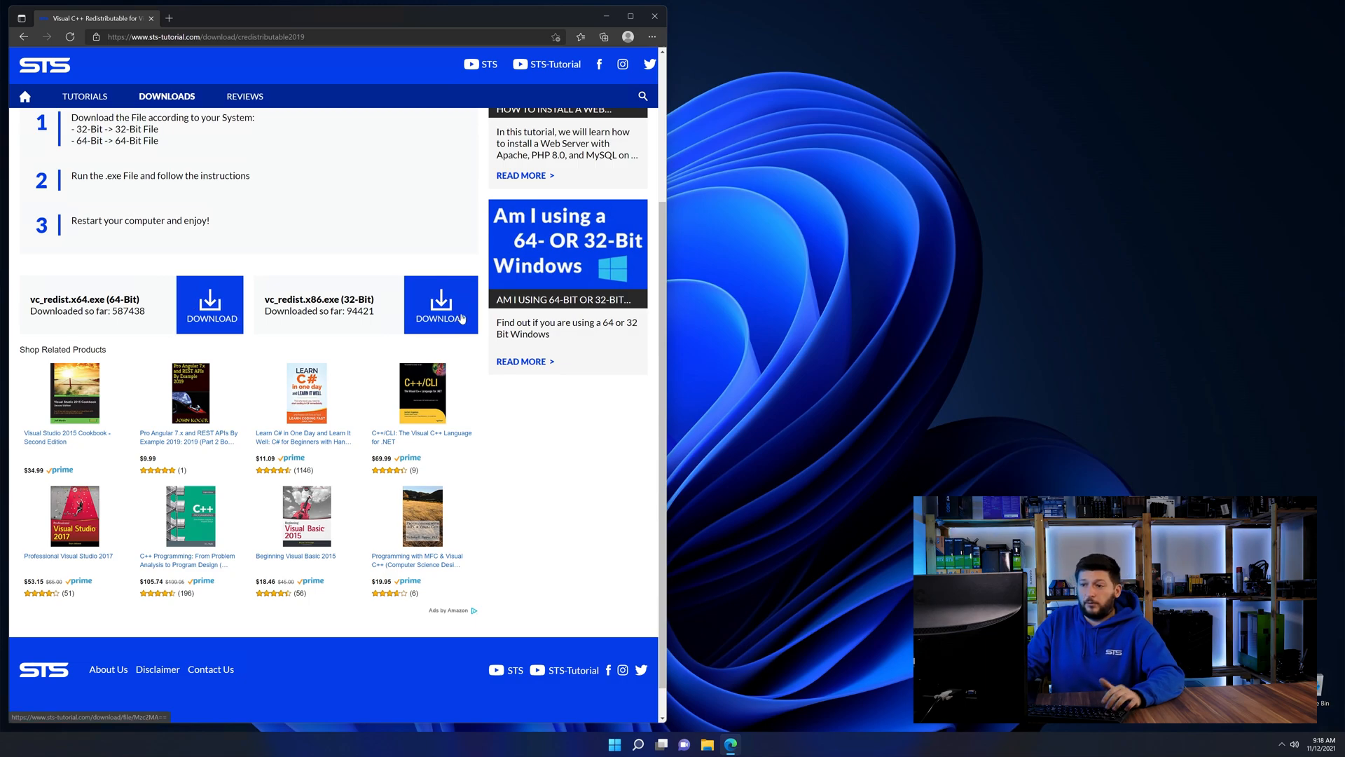
{"action": "scroll", "scroll_direction": "down", "scroll_amount": 3}
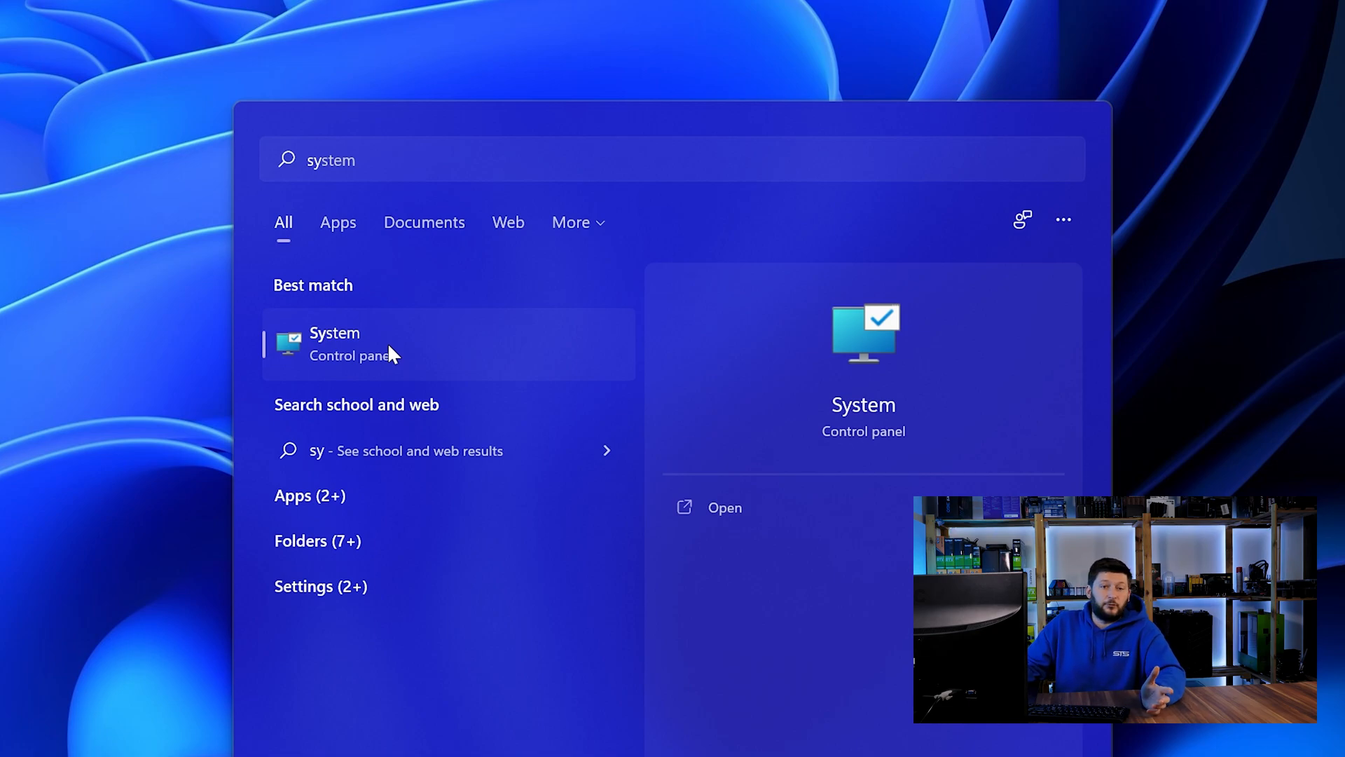
- Confirm a 64-bit system in About, download vc_redist.x64.exe and run the installer
{"action": "left_click", "coordinate": [335, 343]}
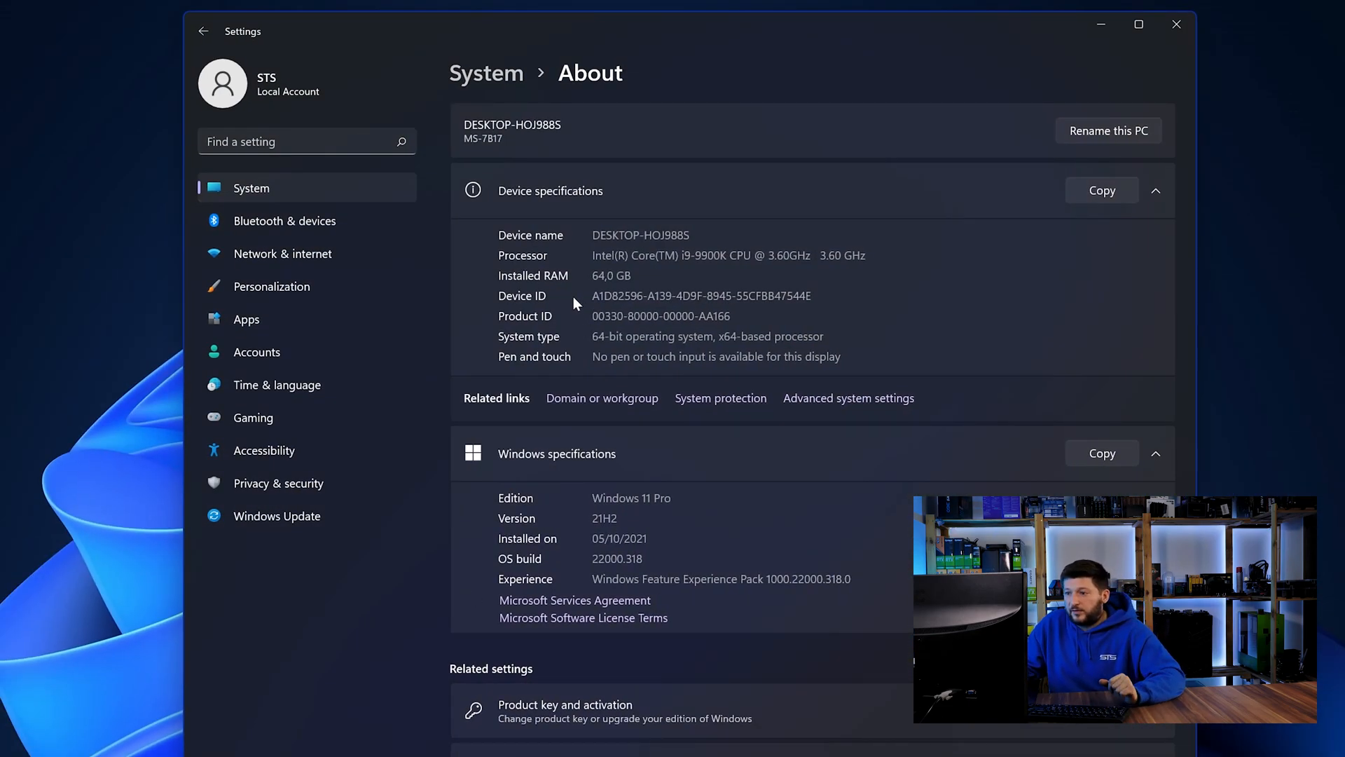
{"action": "double_click", "coordinate": [601, 336]}
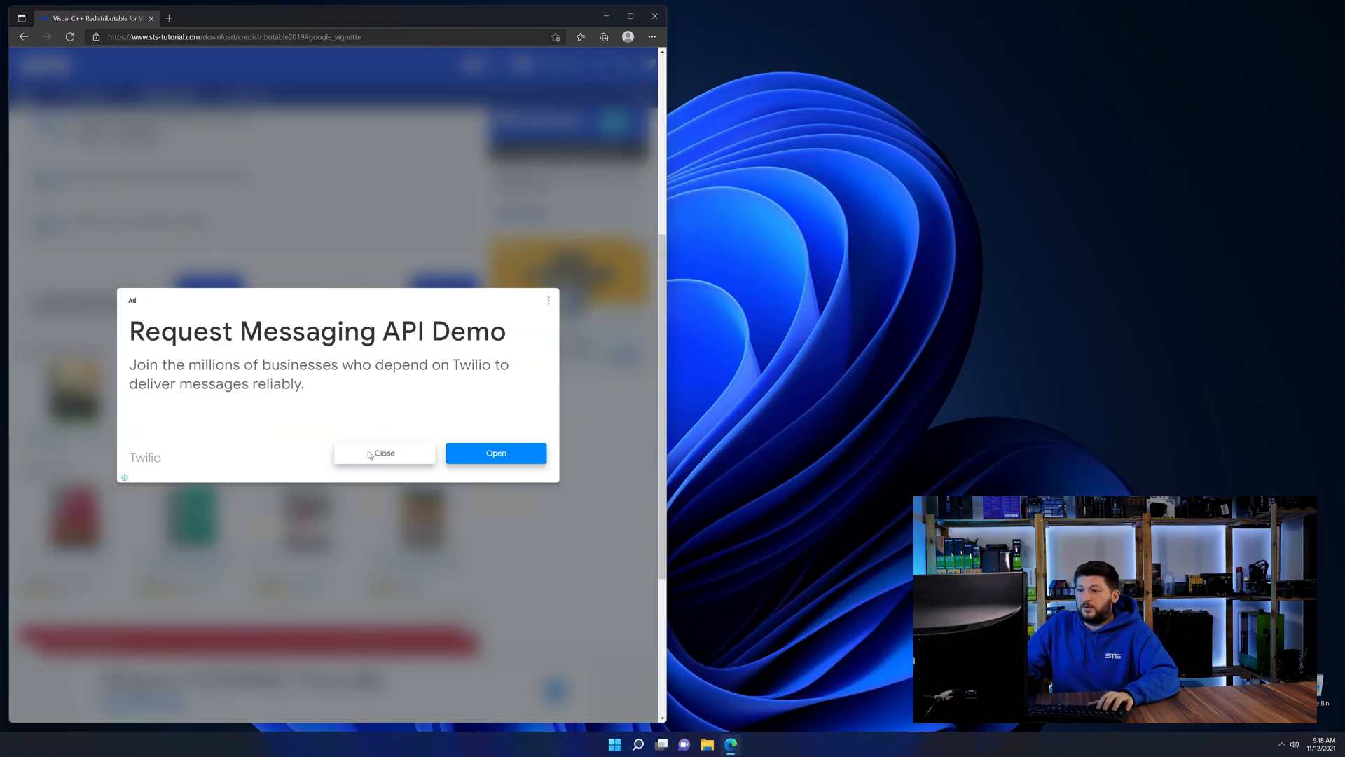
{"action": "left_click", "coordinate": [385, 453]}
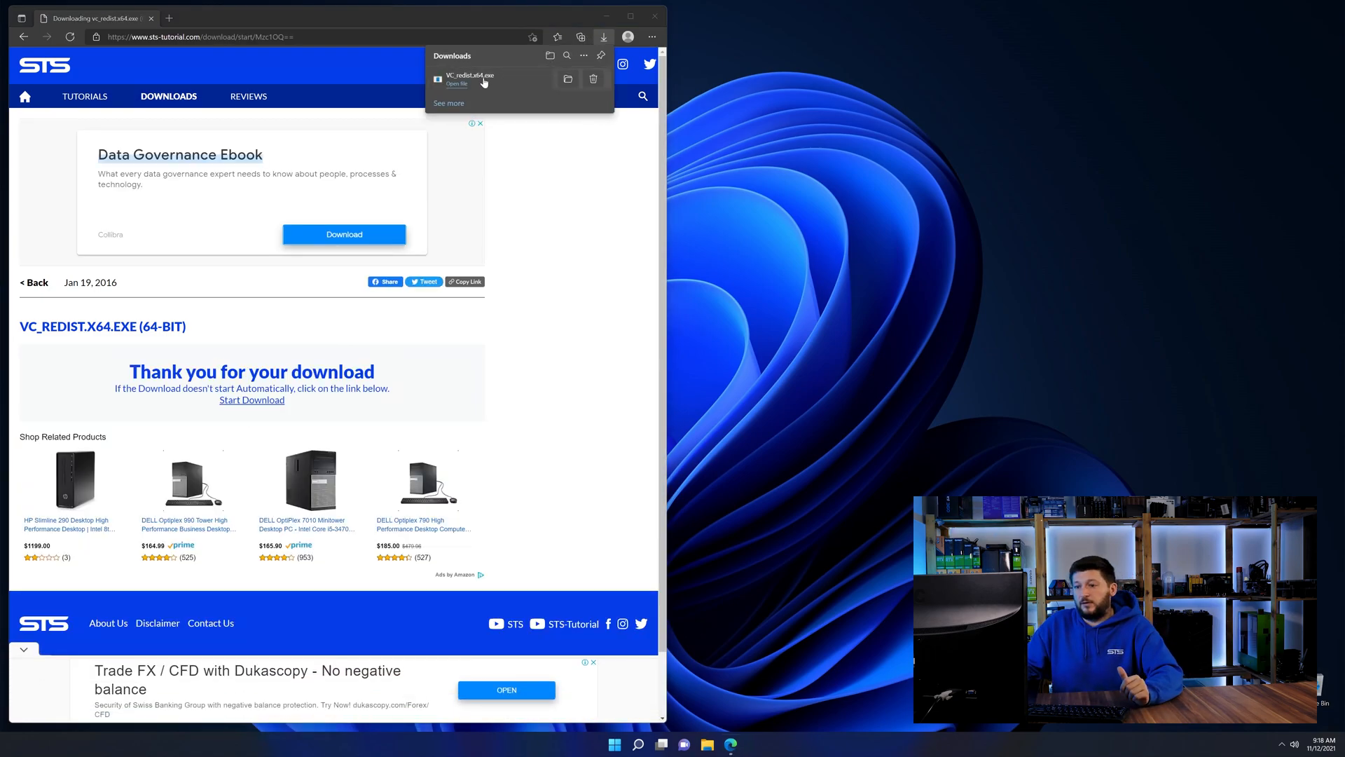
{"action": "left_click", "coordinate": [458, 84]}
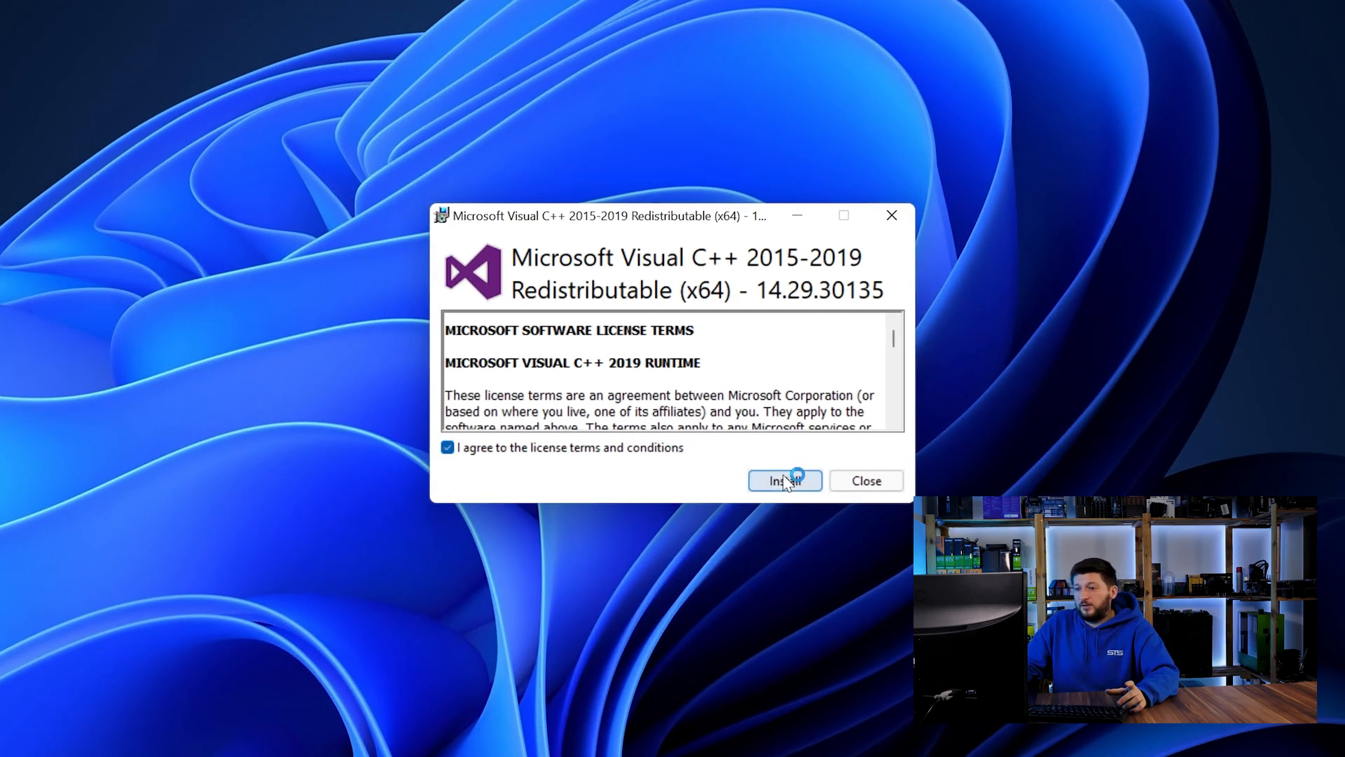
- Start installing the Microsoft Visual C++ 2015-2019 Redistributable (x64)
{"action": "left_click", "coordinate": [784, 480]}
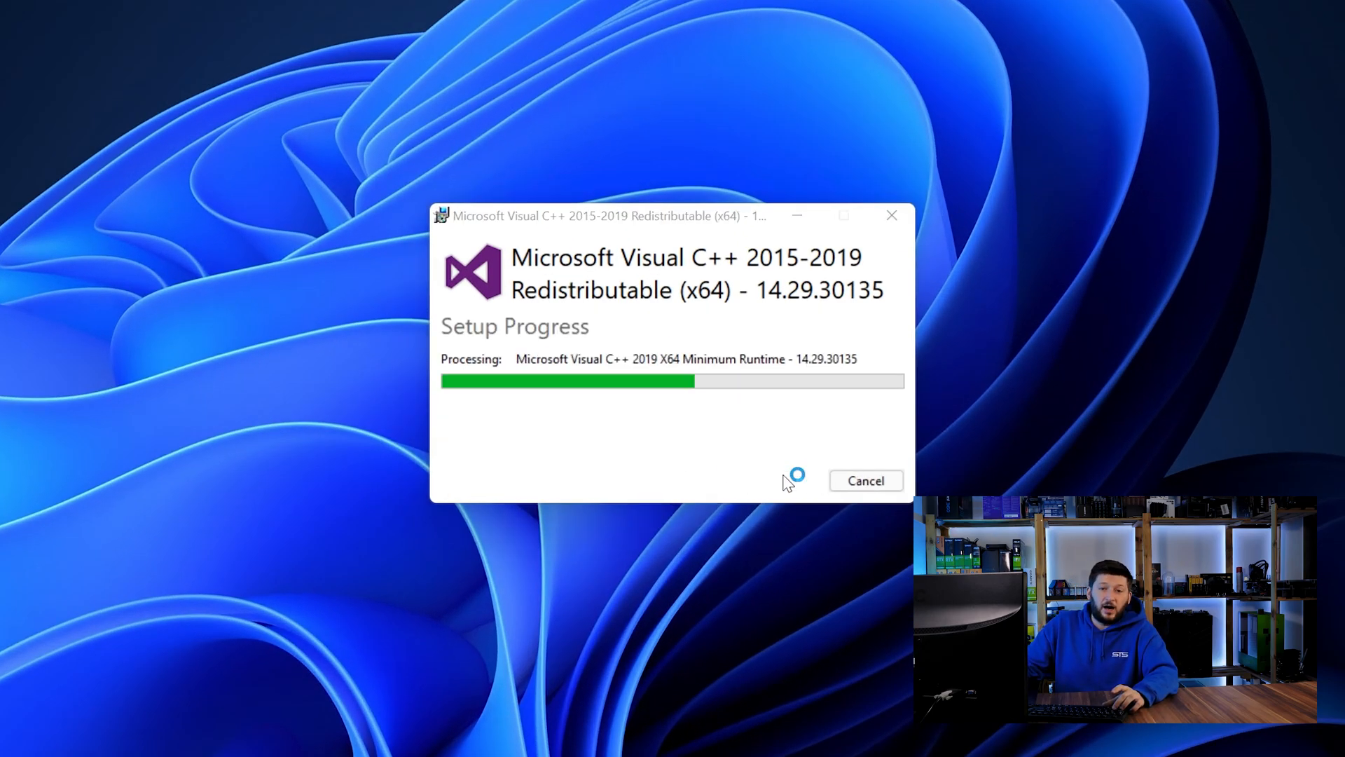
{"action": "mouse_move", "coordinate": [852, 634]}
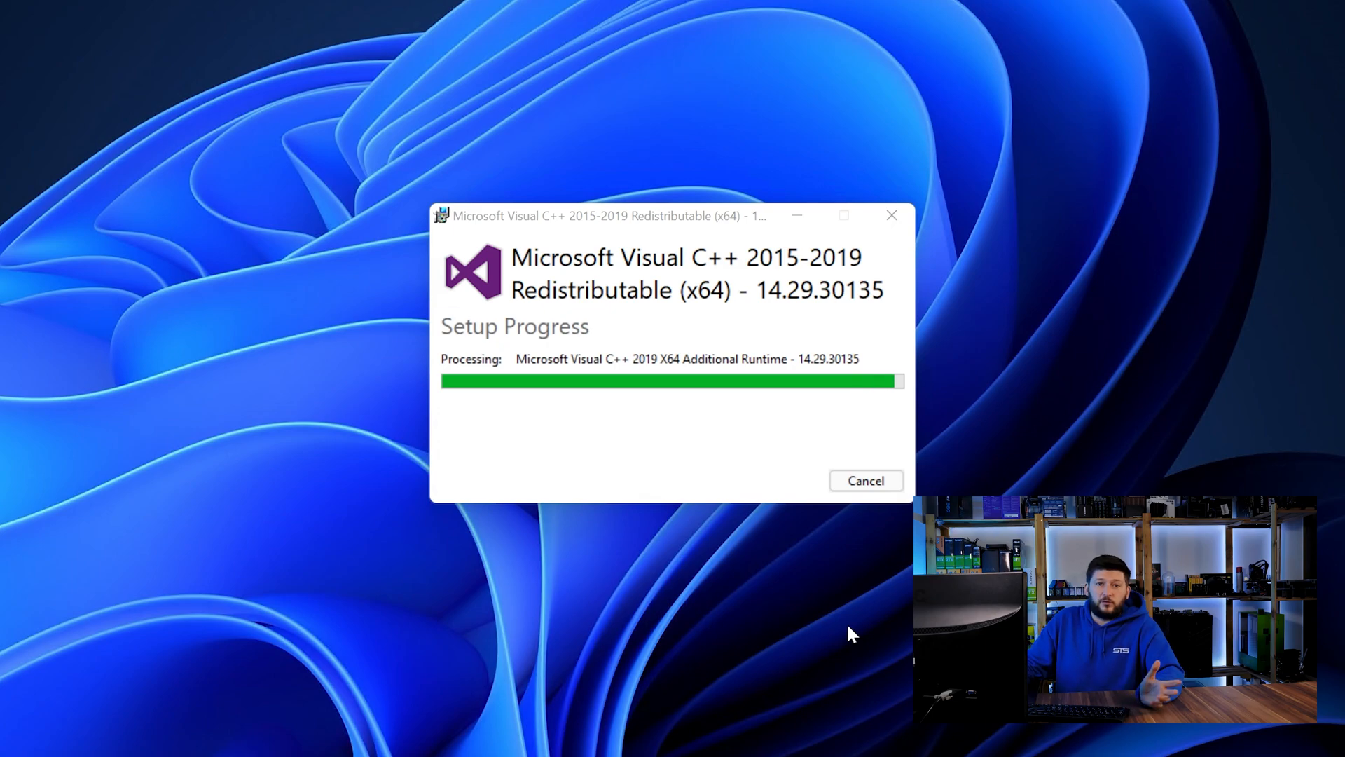